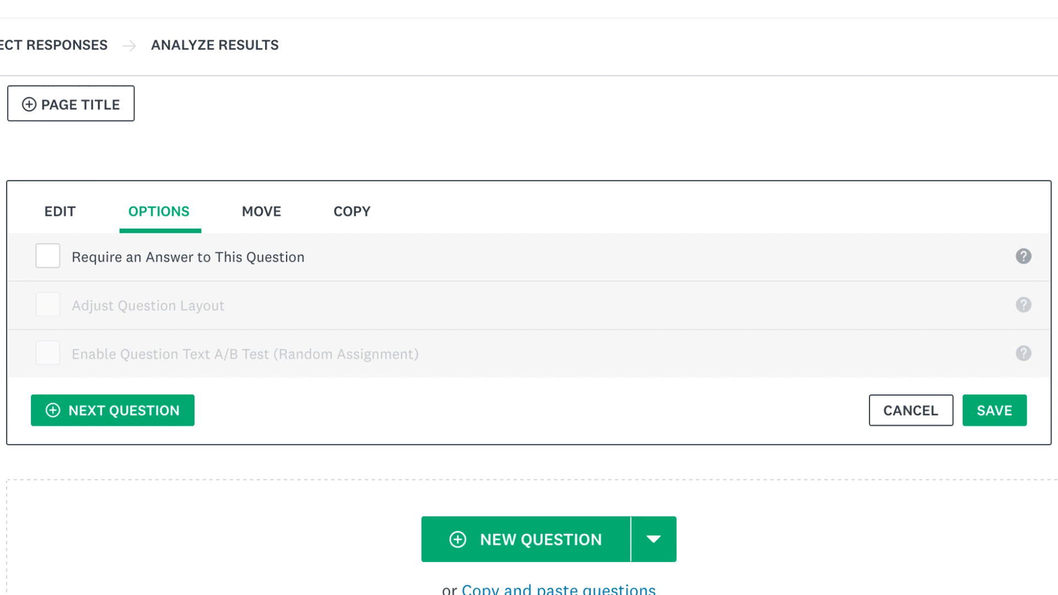
- Review the question's Edit and Options settings, then add a blank Comment Box as Q1
left_click(59, 211)
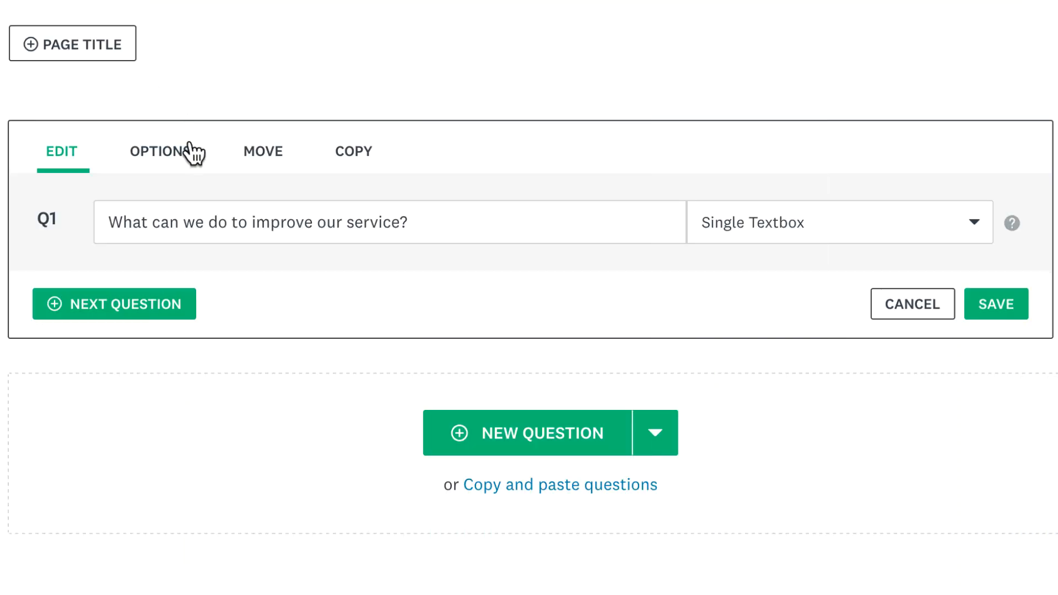
left_click(160, 150)
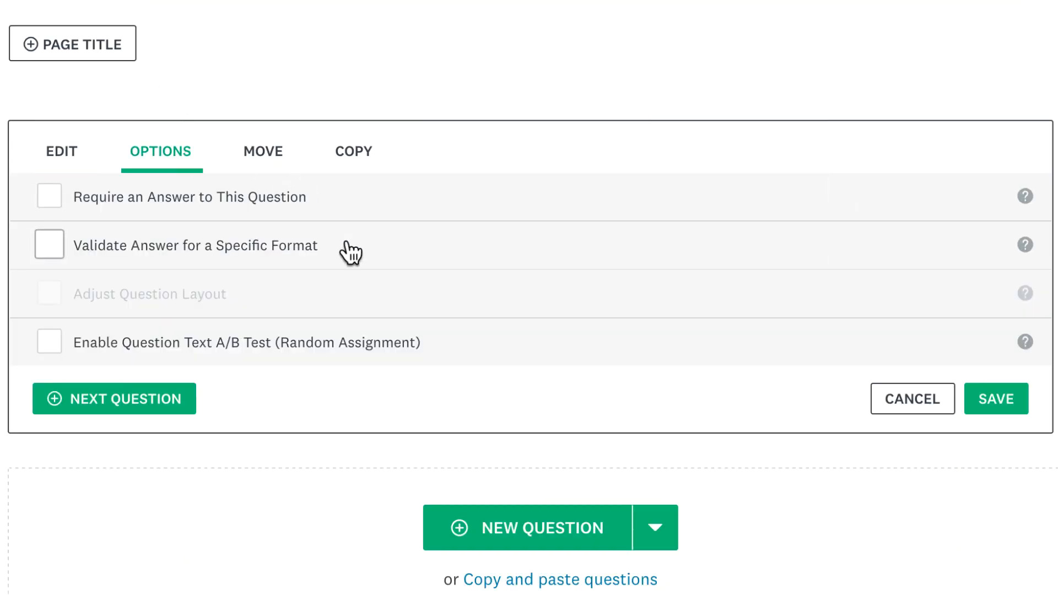
left_click(49, 245)
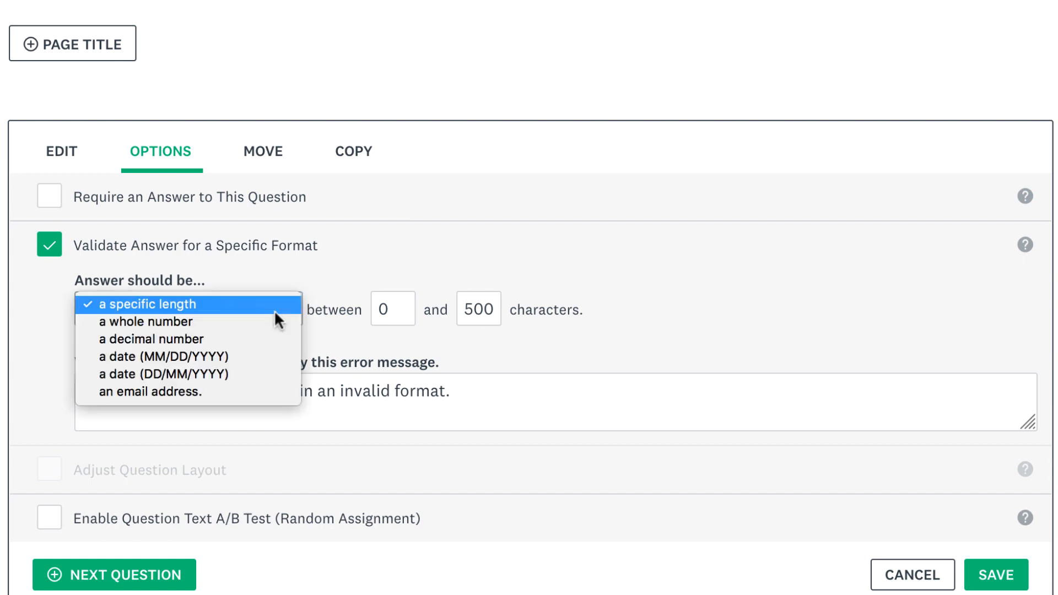
left_click(146, 321)
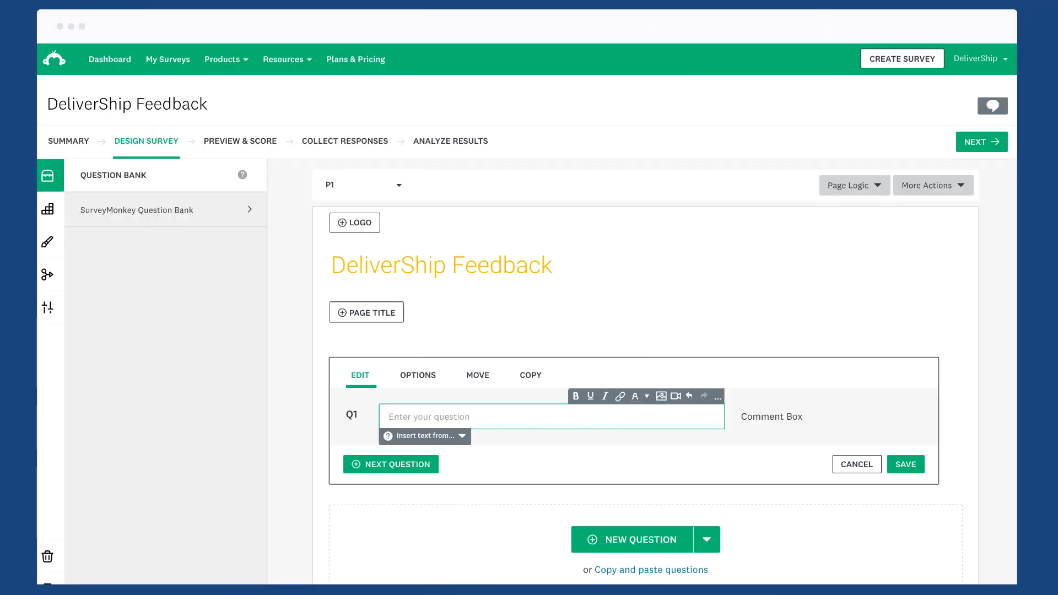
- Enter 'What can we do to improve our service?' as Q1 and view its options
type("What can we do t")
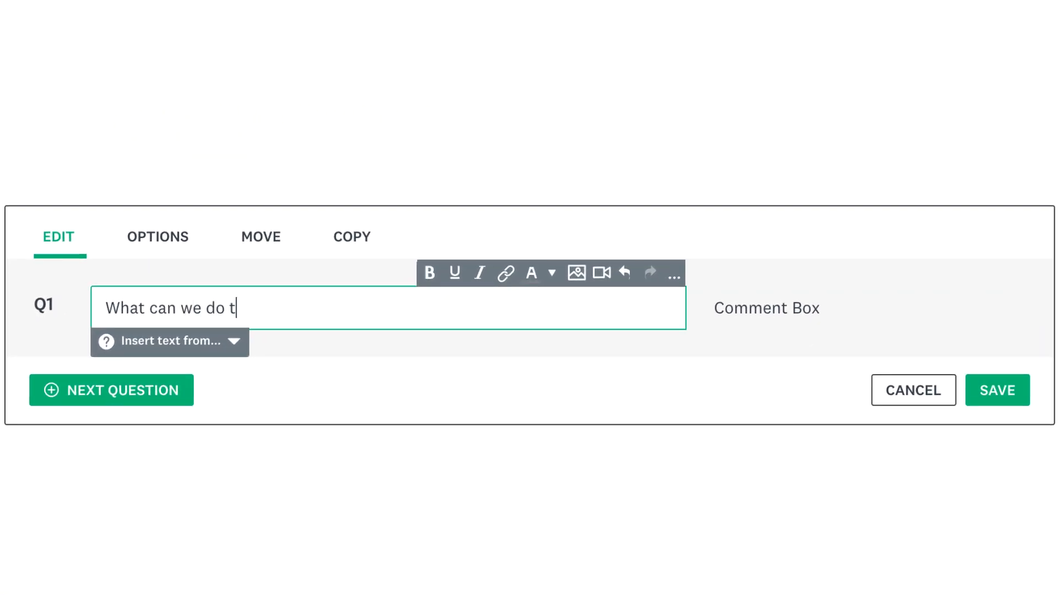
type("o improve our ser")
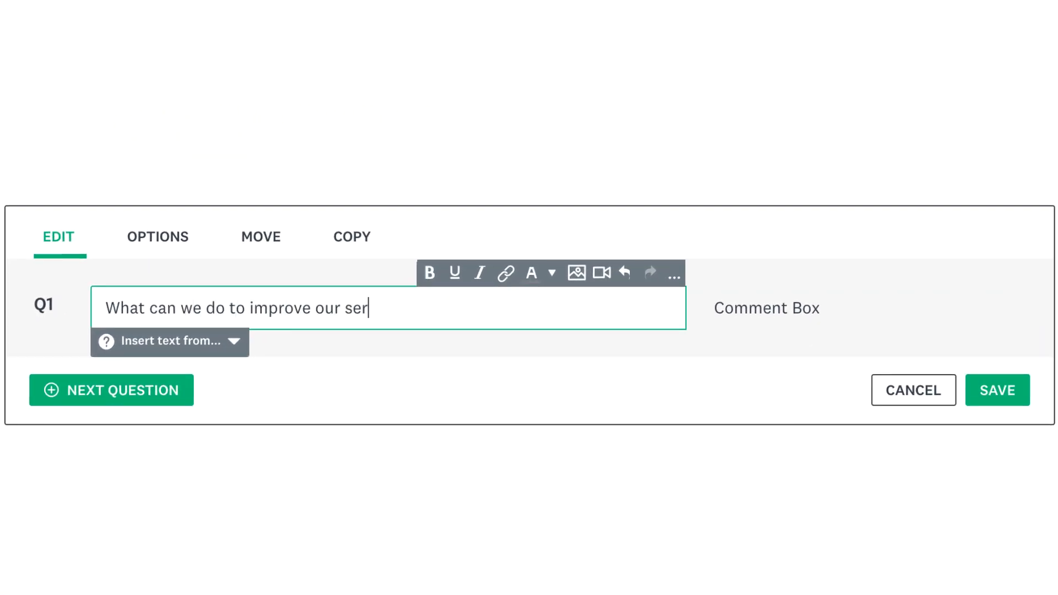
type("vice?")
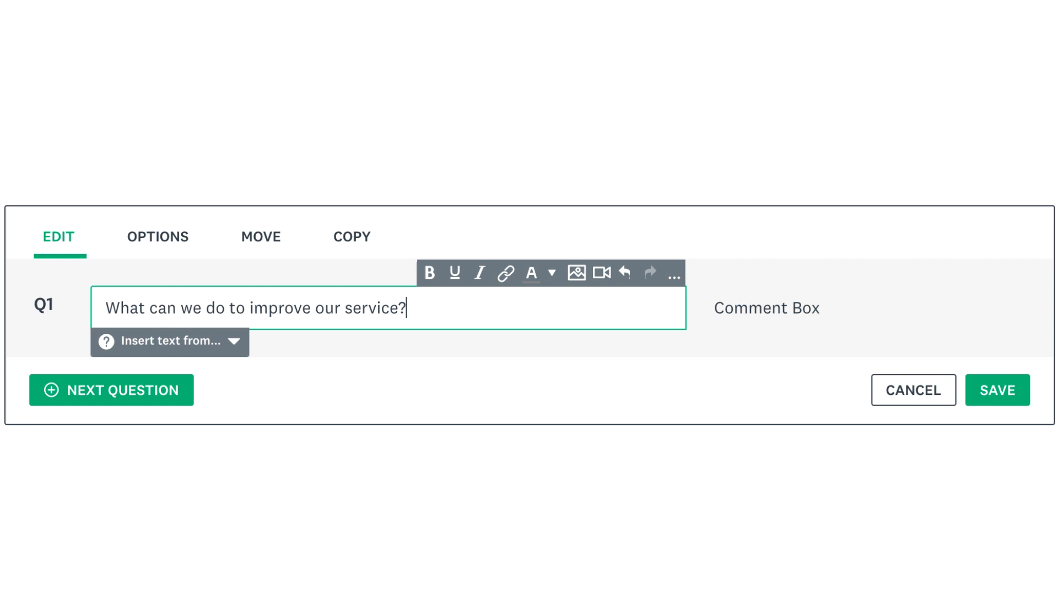
left_click(158, 237)
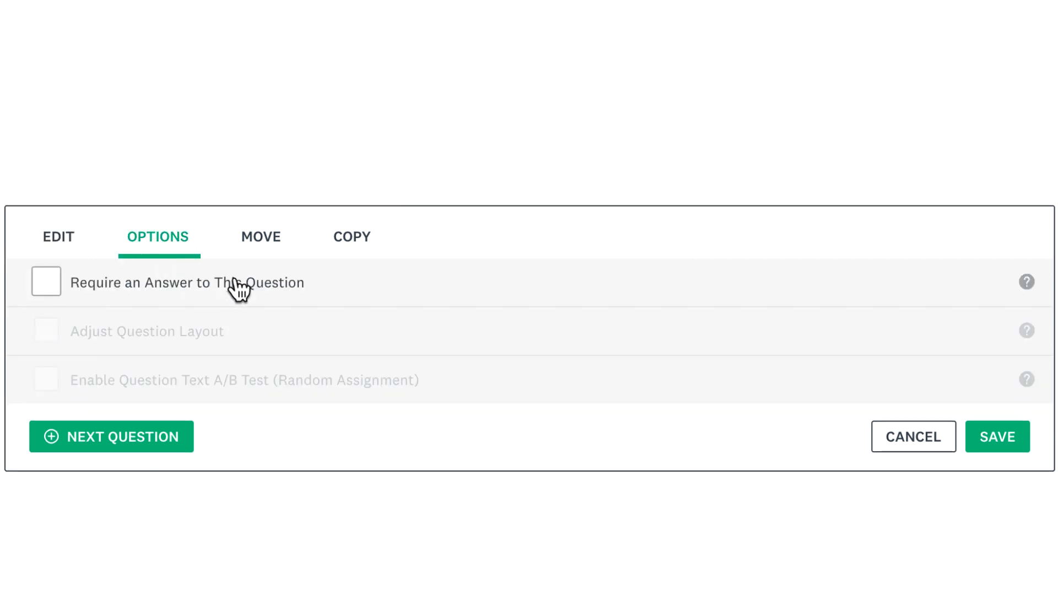
- Require an answer to Q1 and save the question
left_click(45, 282)
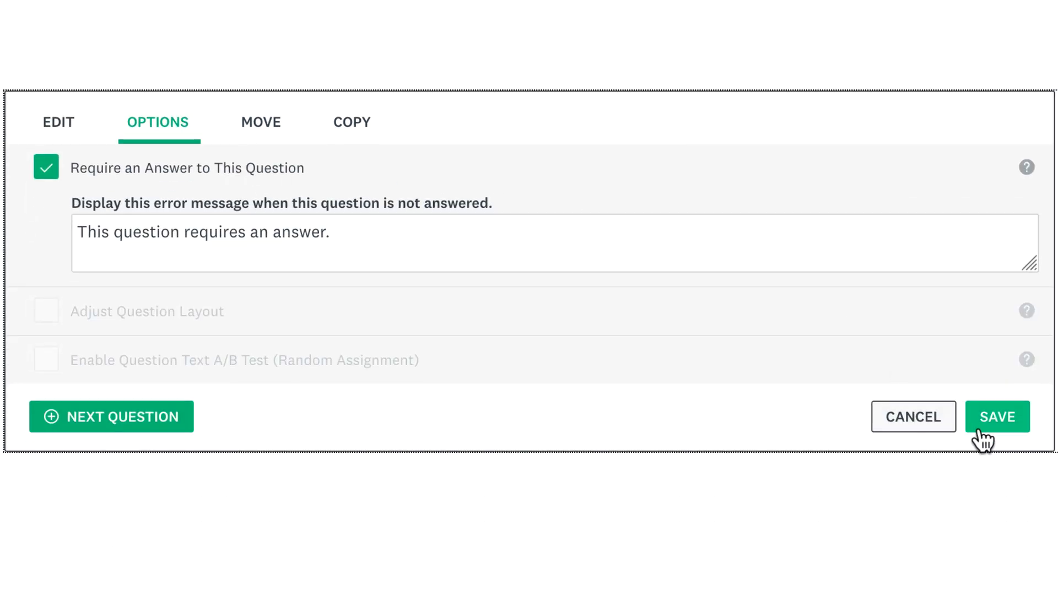
left_click(997, 416)
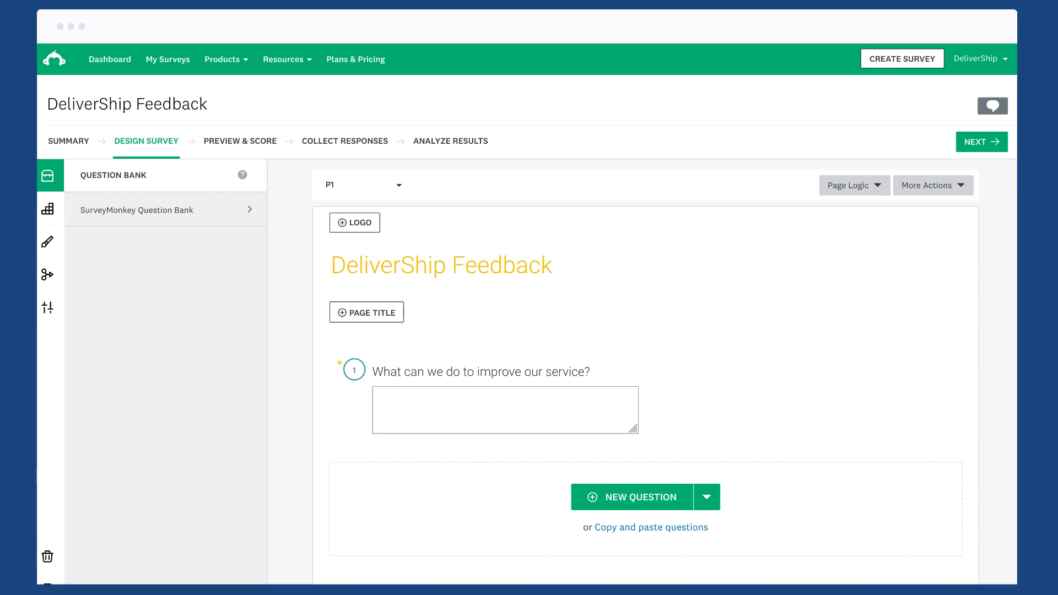
- Browse the survey's seven collected responses in Analyze Results
left_click(451, 141)
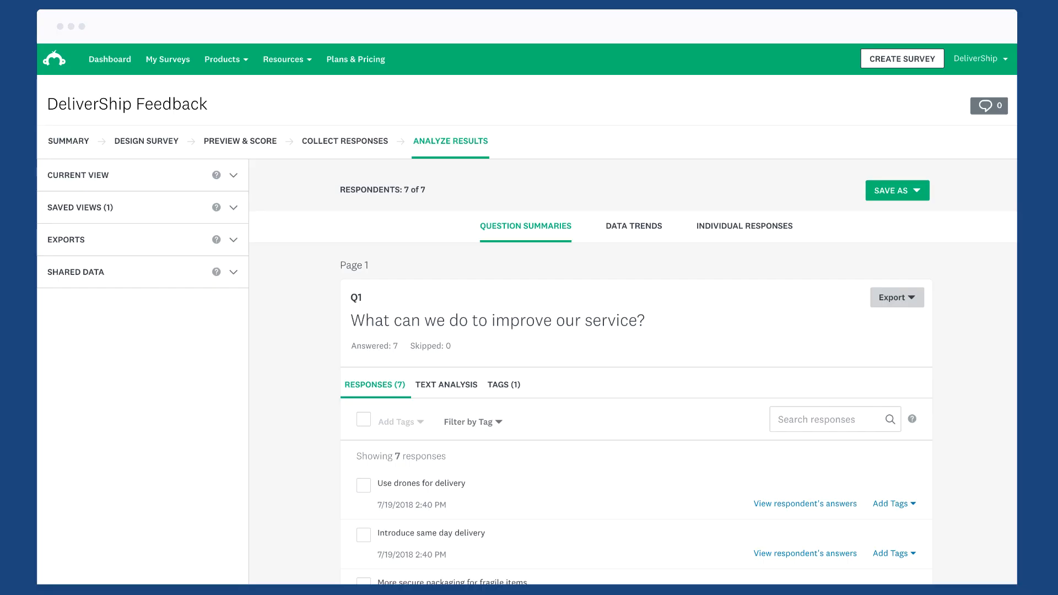
scroll("down", 3)
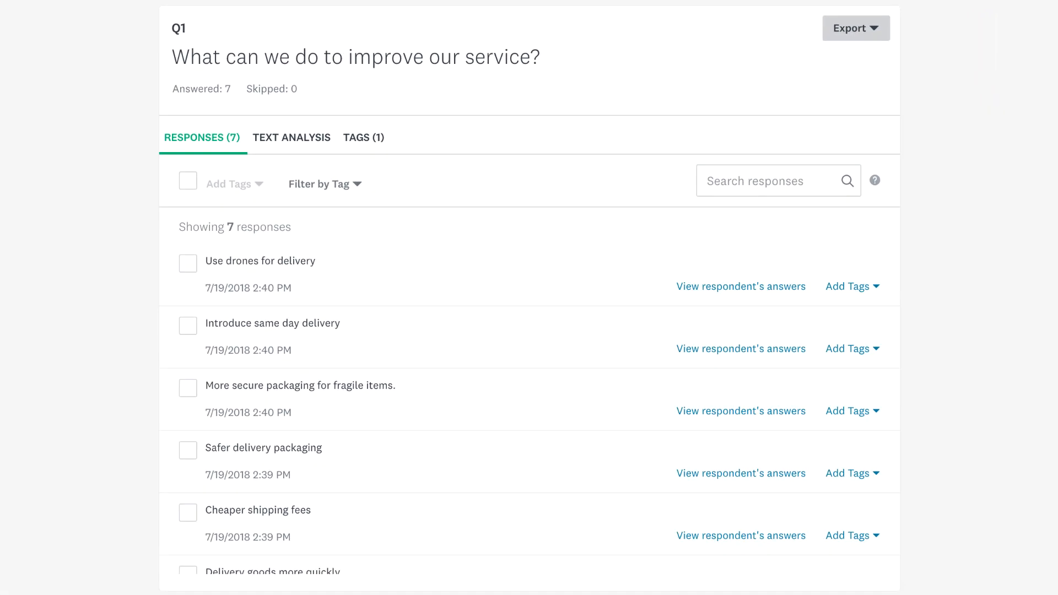